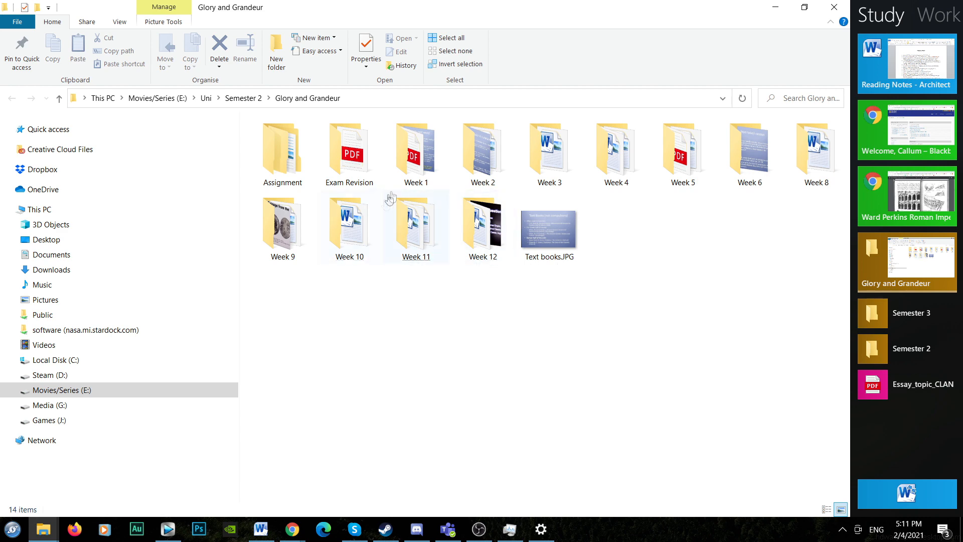
Open the Week 11 folder in Glory and Grandeur, then switch to the Play workspace.
{"action": "double_click", "coordinate": [416, 226]}
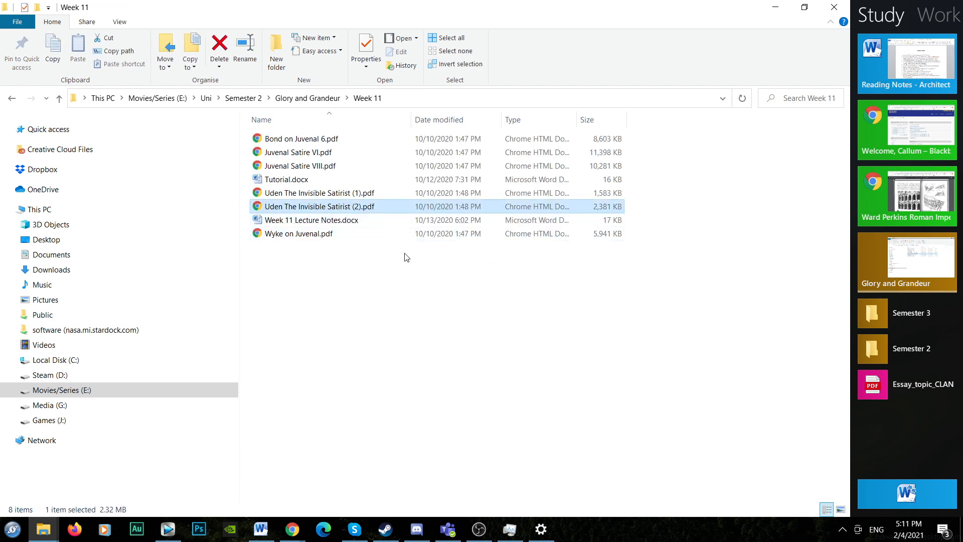
{"action": "left_click", "coordinate": [905, 195]}
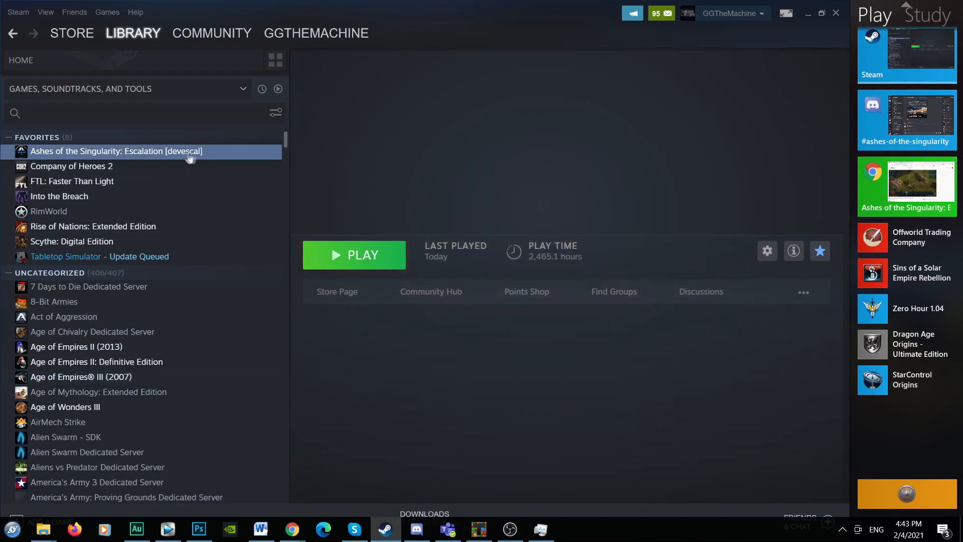
Select Ashes of the Singularity: Escalation from the Steam library favourites.
{"action": "left_click", "coordinate": [354, 253]}
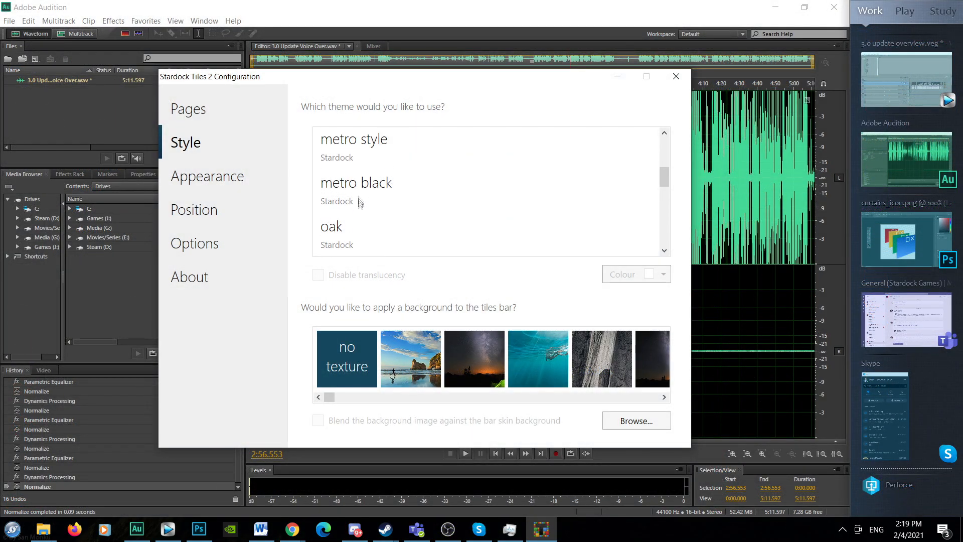
Apply the metro black theme with the night-sky photo as bar background.
{"action": "left_click", "coordinate": [356, 192]}
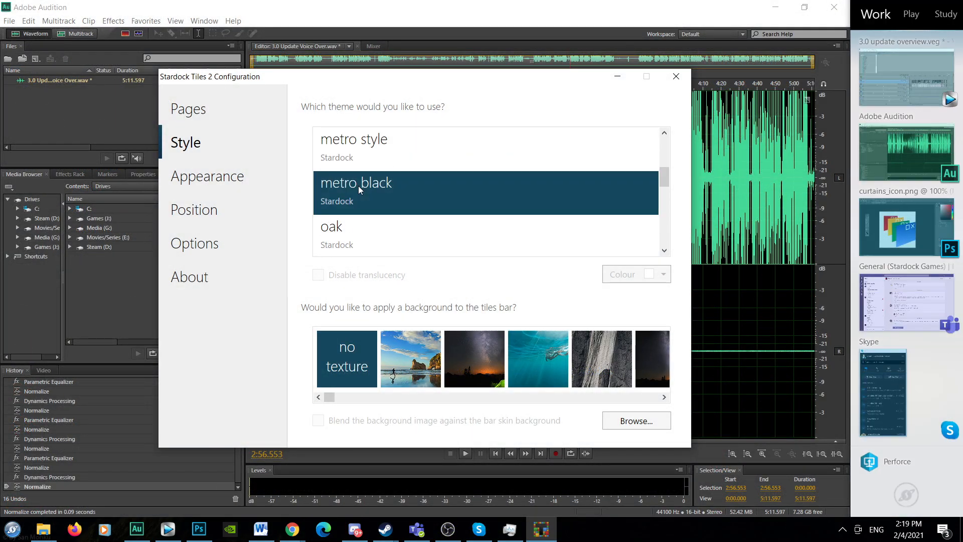
{"action": "mouse_move", "coordinate": [455, 349]}
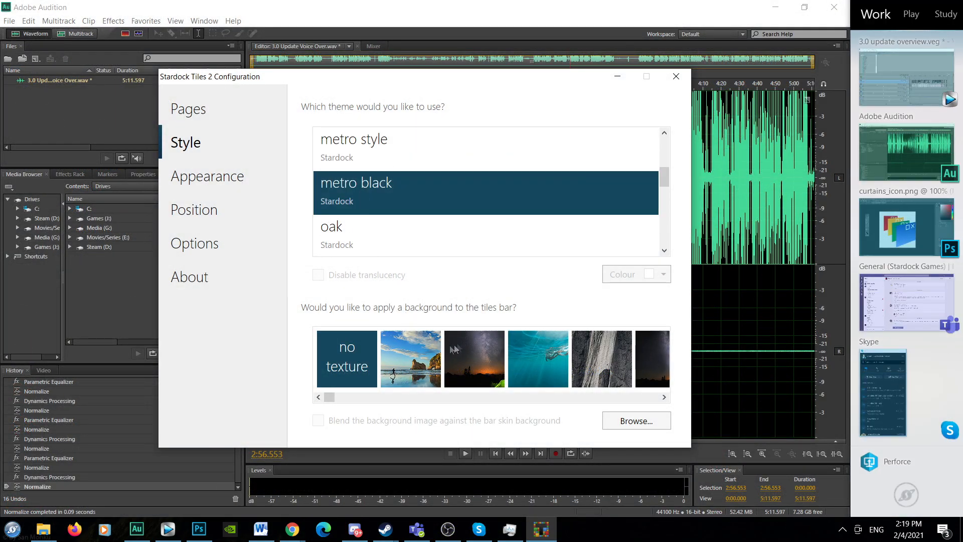
{"action": "left_click", "coordinate": [474, 358]}
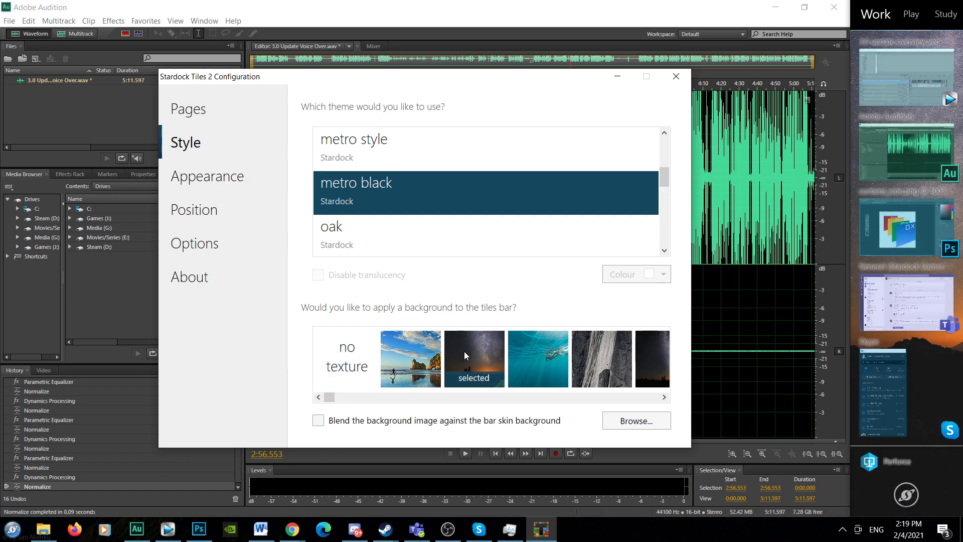
Set the tiles bar size to Small, then bring up Salve.docx in Word.
{"action": "left_click", "coordinate": [193, 209]}
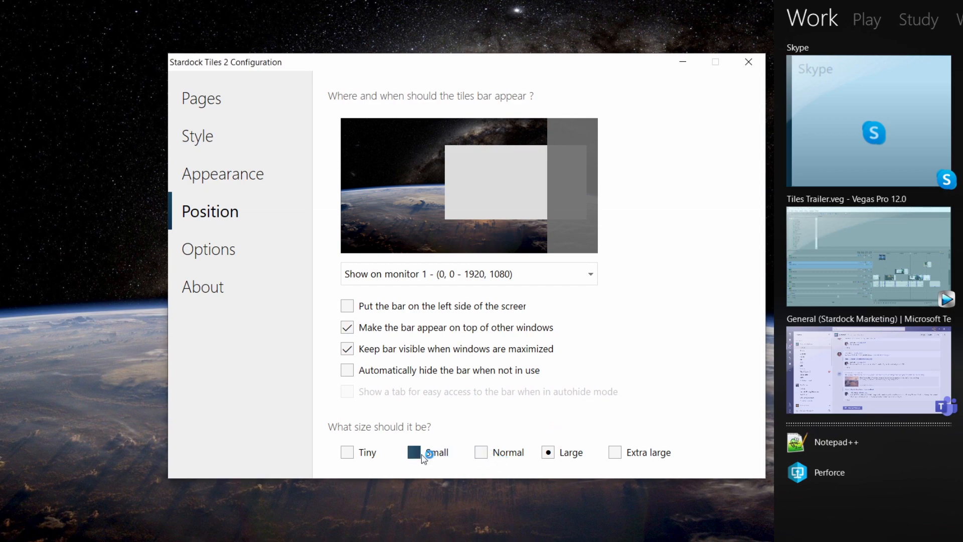
{"action": "left_click", "coordinate": [414, 453]}
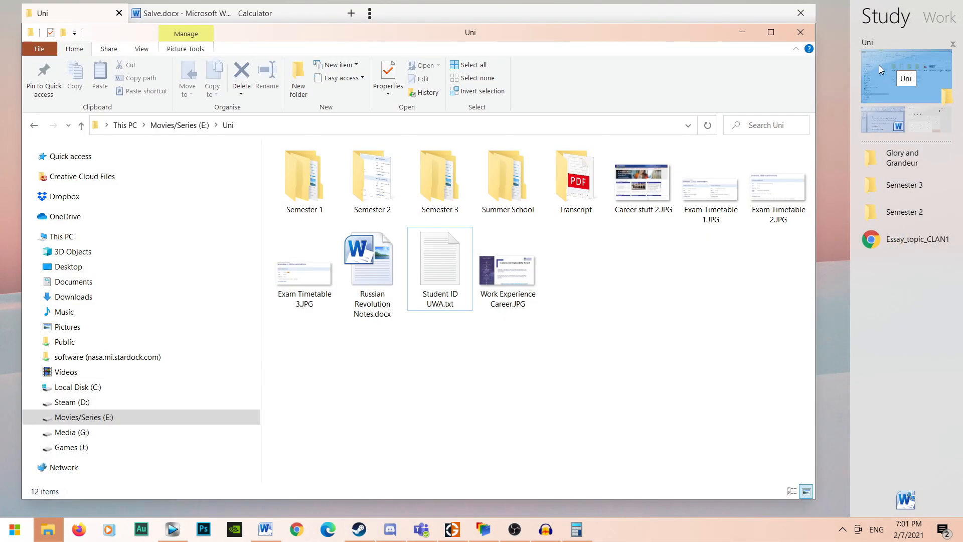
{"action": "left_click", "coordinate": [179, 13]}
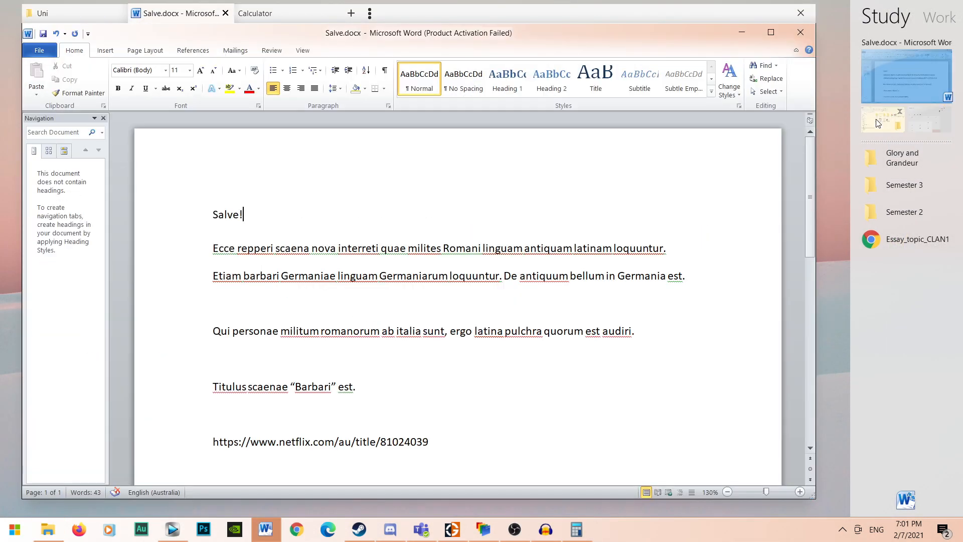